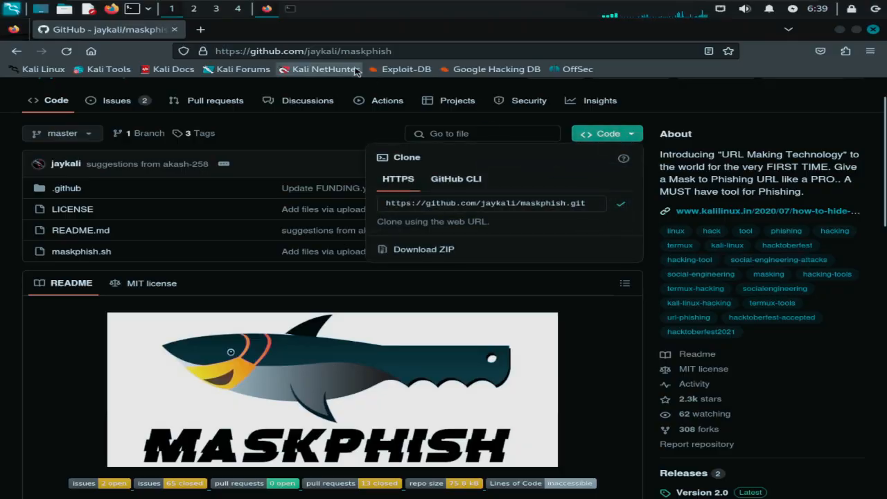
{"action": "type", "text": "git clone"}
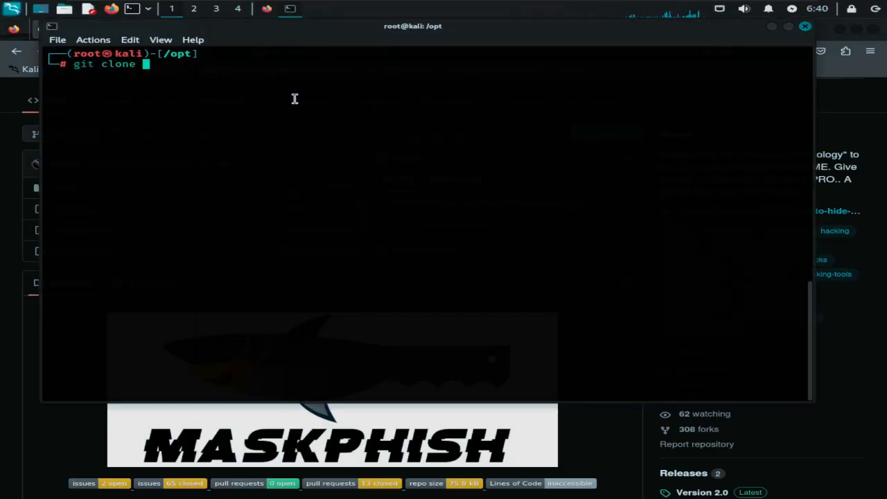
{"action": "type", "text": "https://github.com/jaykali/maskphish.git"}
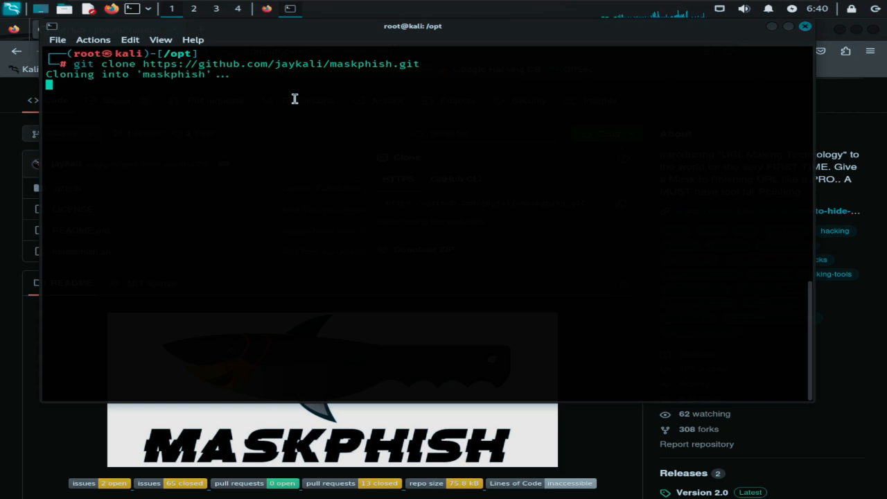
{"action": "type", "text": "cd"}
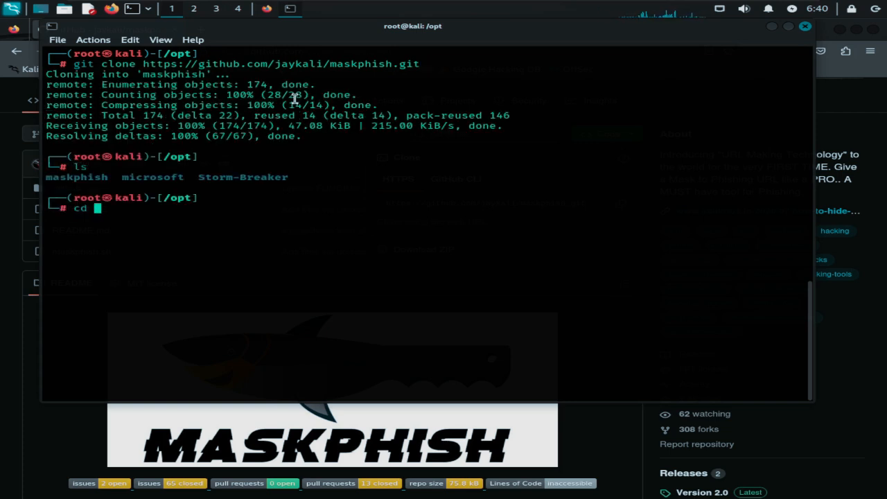
{"action": "type", "text": "maskphish"}
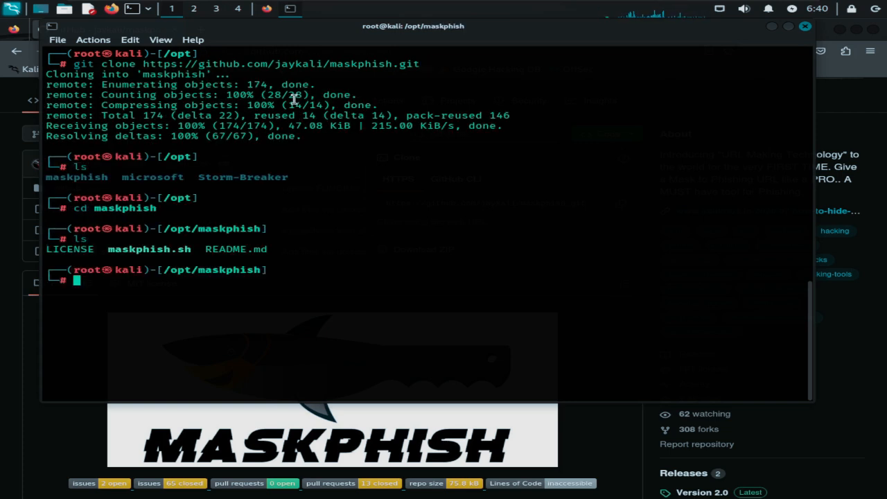
{"action": "type", "text": "bash maskphish.sh"}
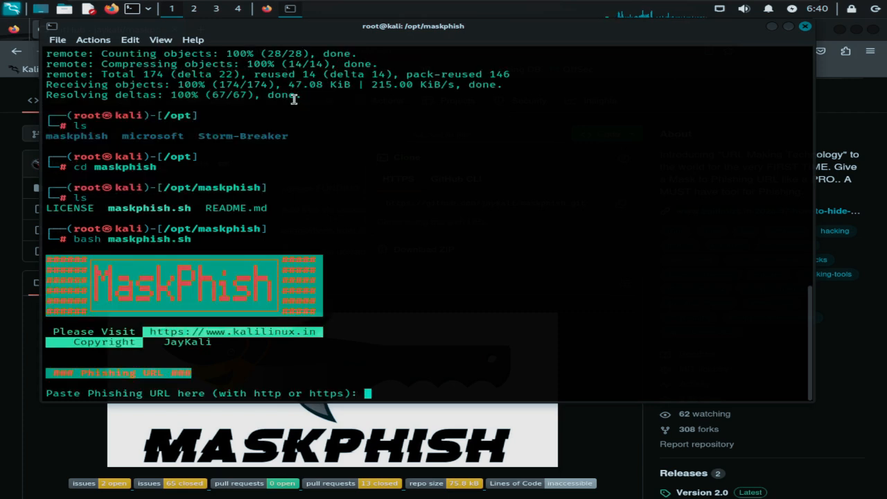
{"action": "mouse_move", "coordinate": [442, 243]}
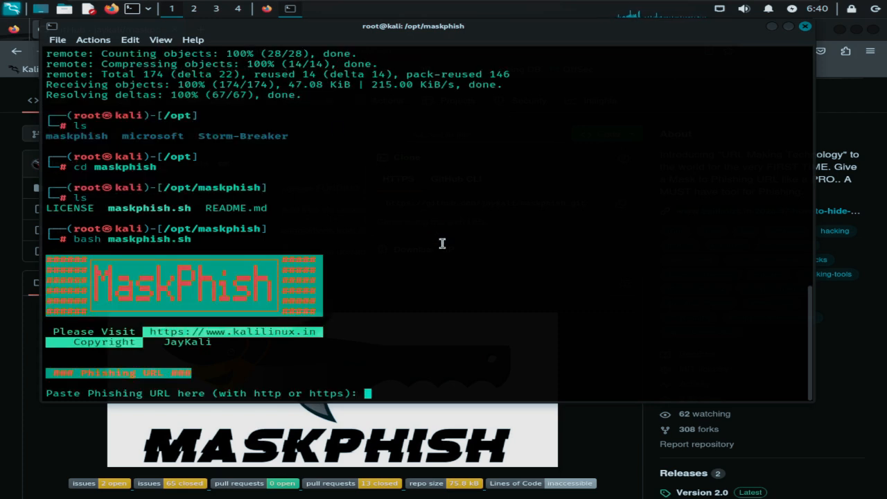
{"action": "mouse_move", "coordinate": [401, 213]}
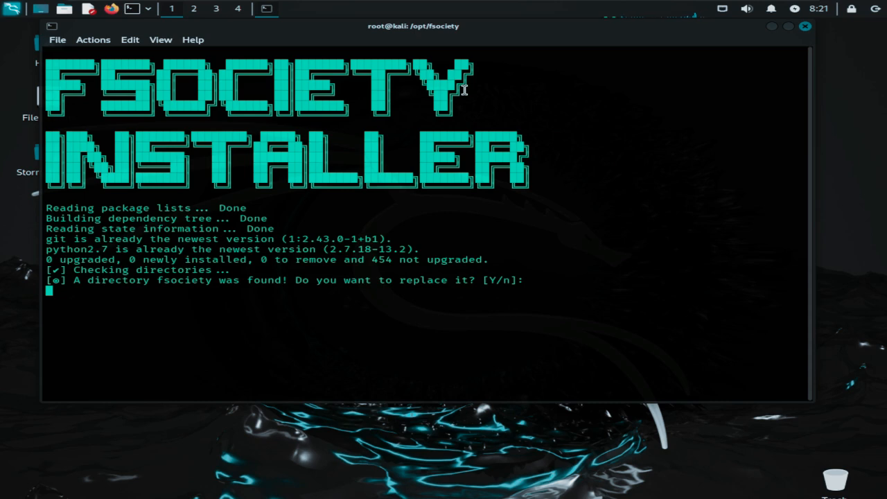
{"action": "type", "text": "n"}
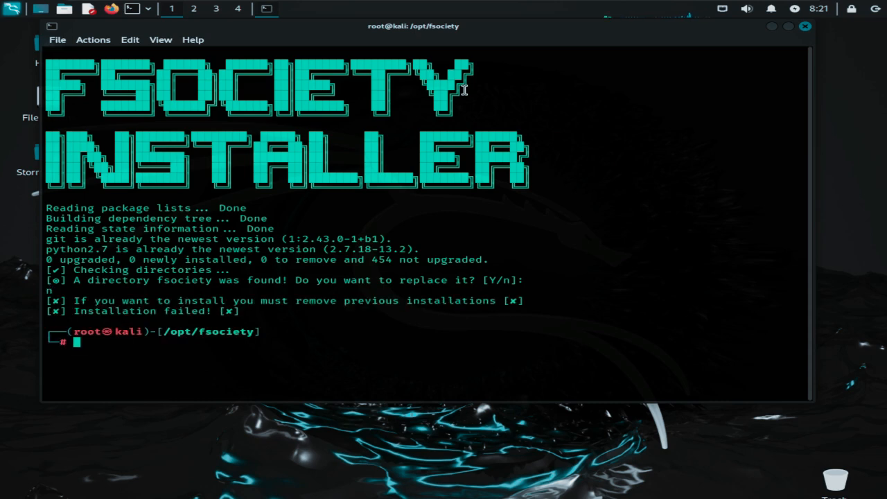
{"action": "type", "text": "fso"}
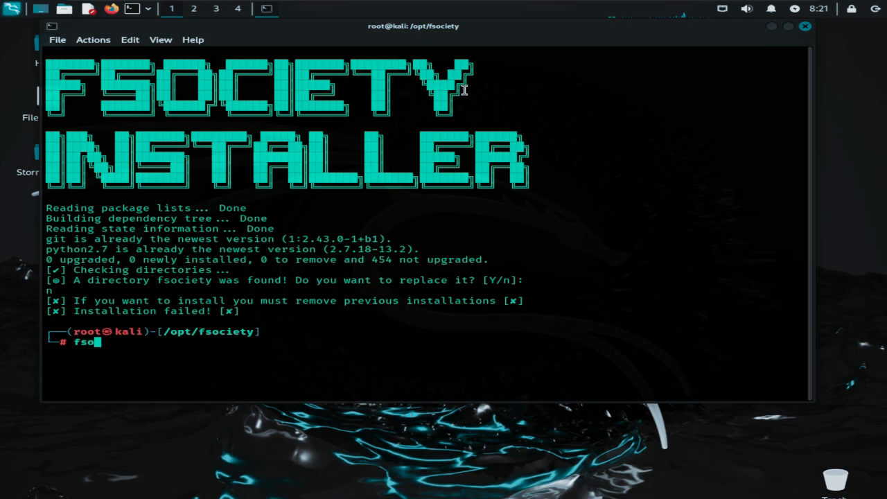